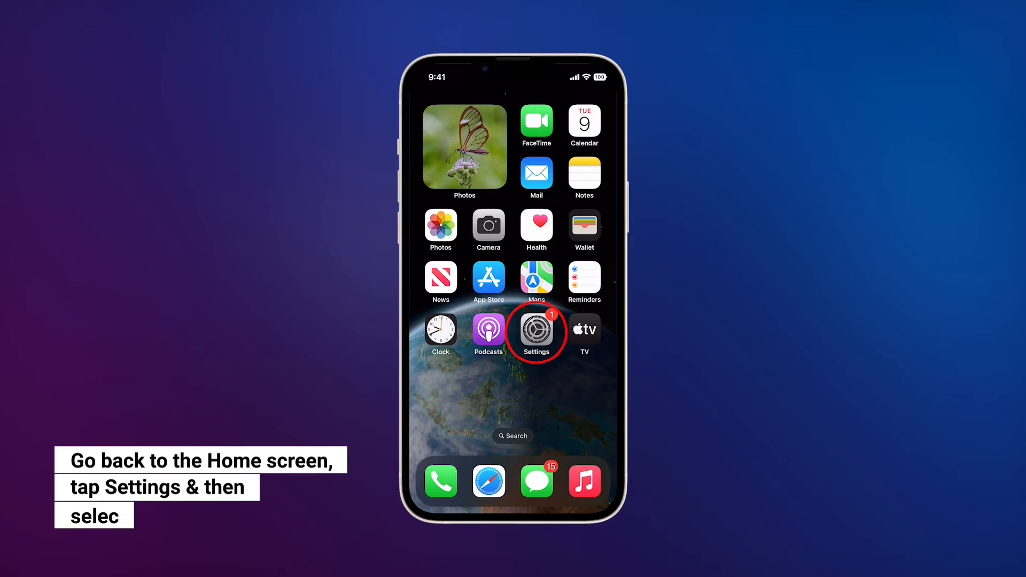
- Launch Settings from the Home Screen
click(536, 332)
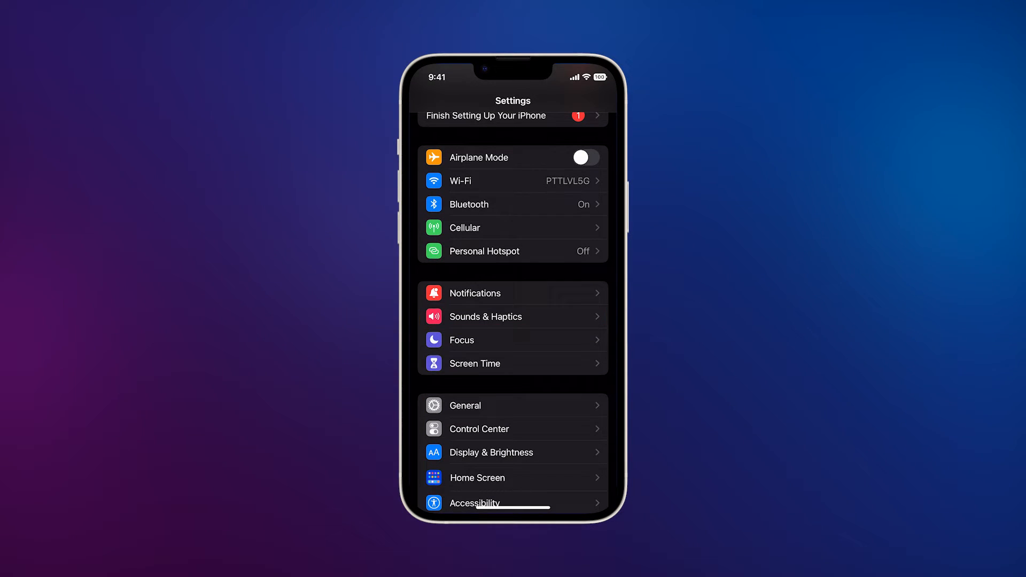
- Go to Sounds & Haptics and open the Keyboard Feedback page
click(486, 316)
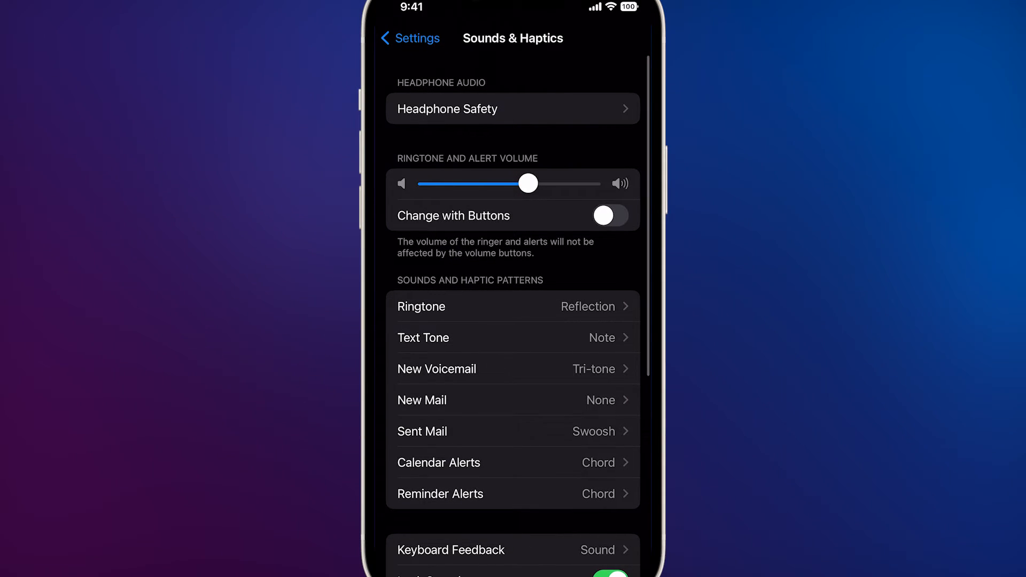
scroll(down, 3)
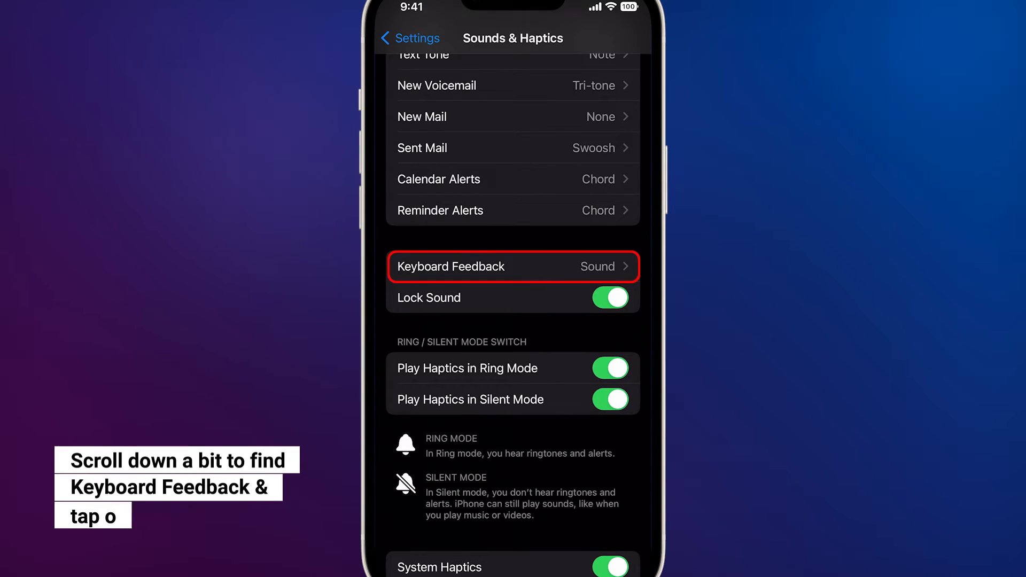
click(513, 266)
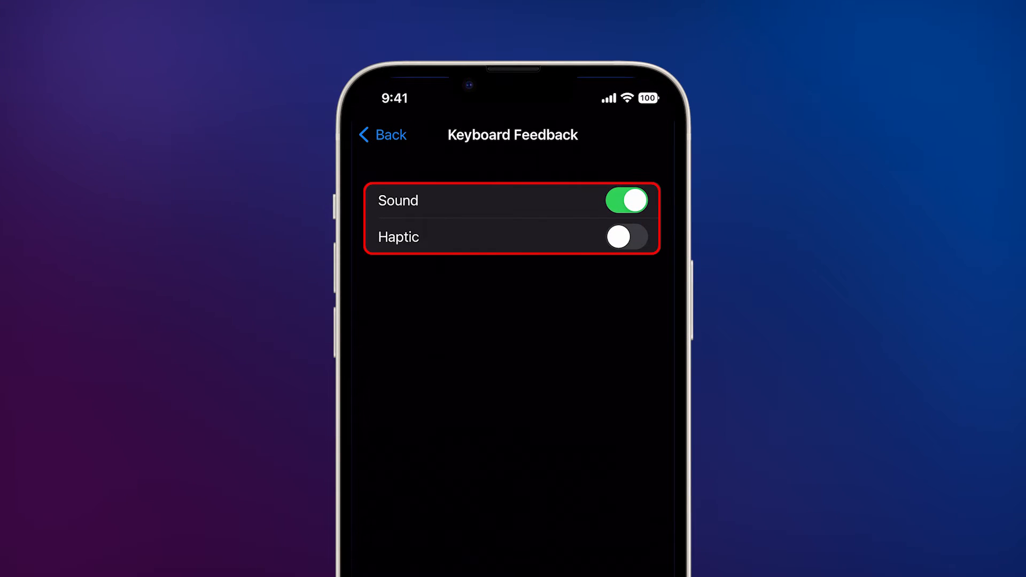
- Switch the Keyboard Feedback Haptic toggle on, leaving Sound enabled
click(625, 236)
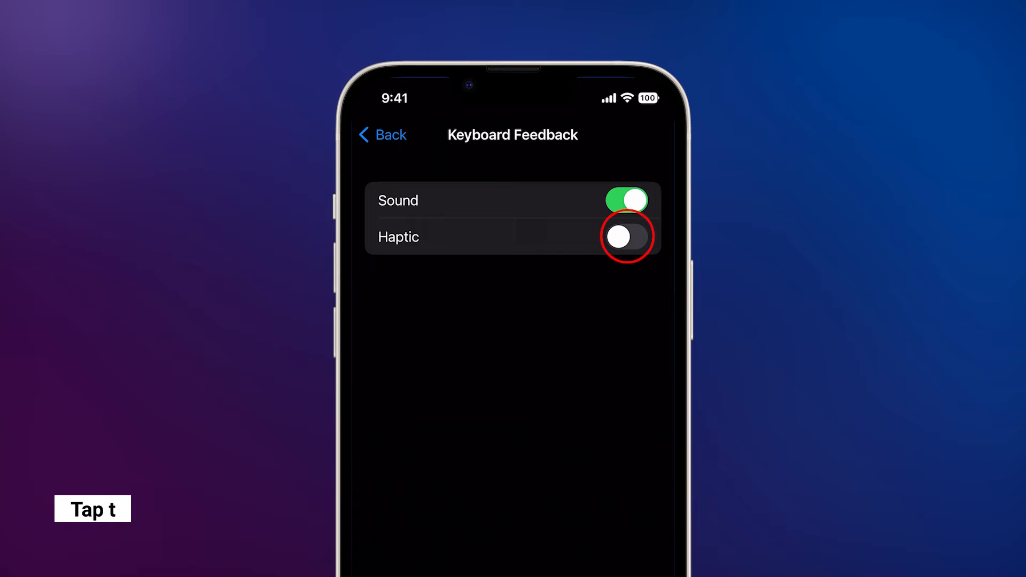
click(625, 236)
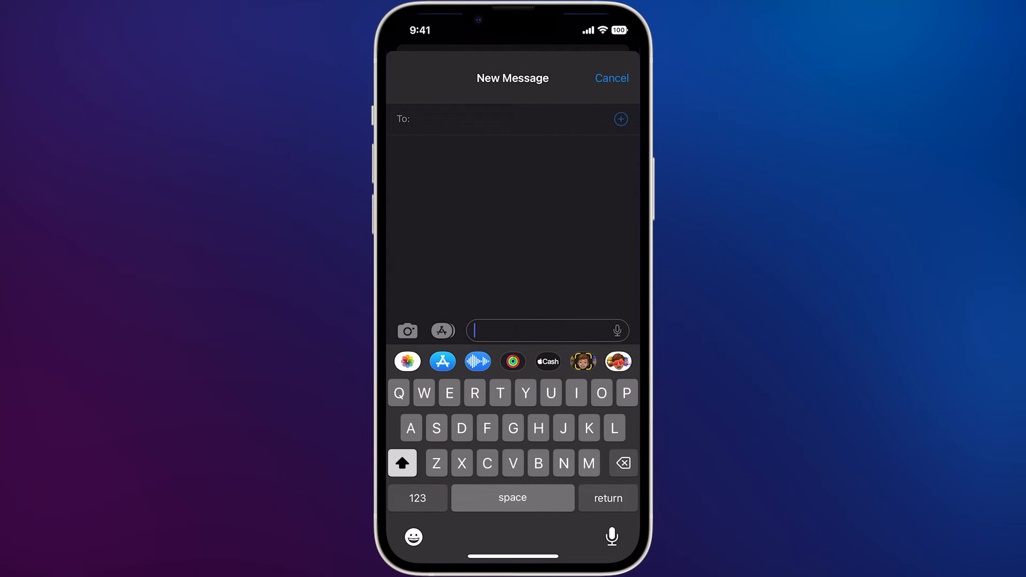
- Type 'Hjfh' in a new message, then delete the last letters
text(Hjfhgffhjuhfv)
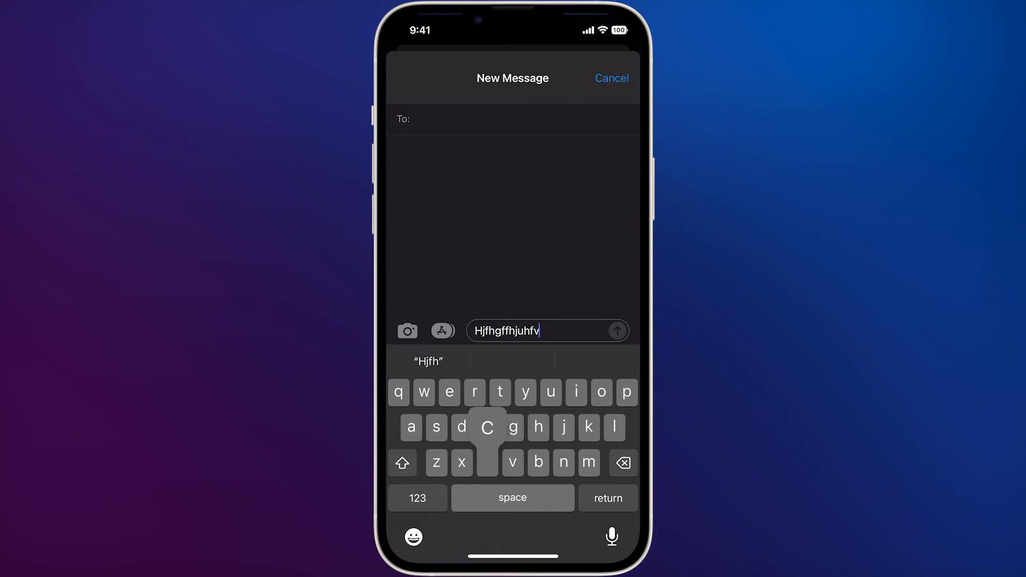
click(622, 462)
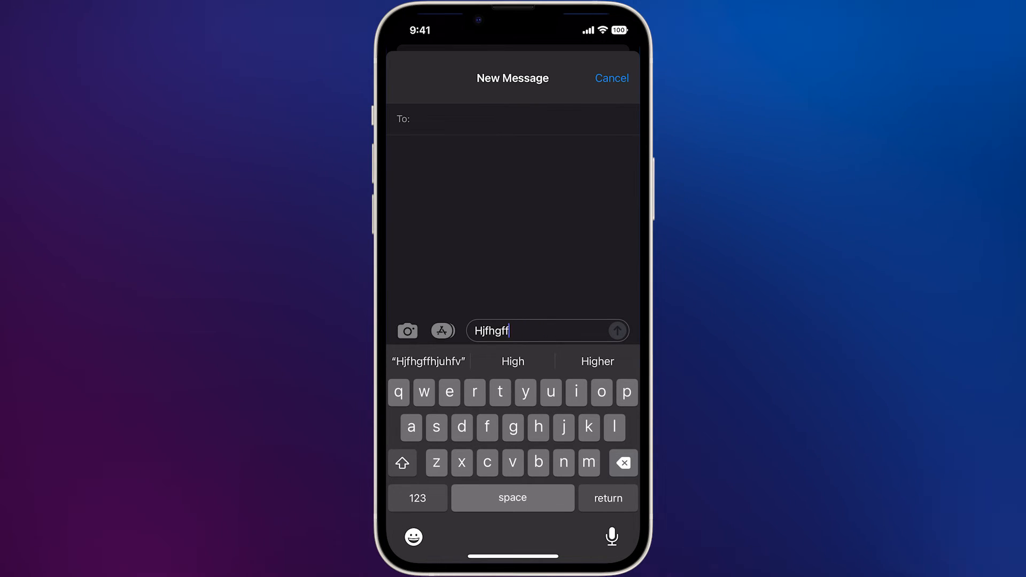